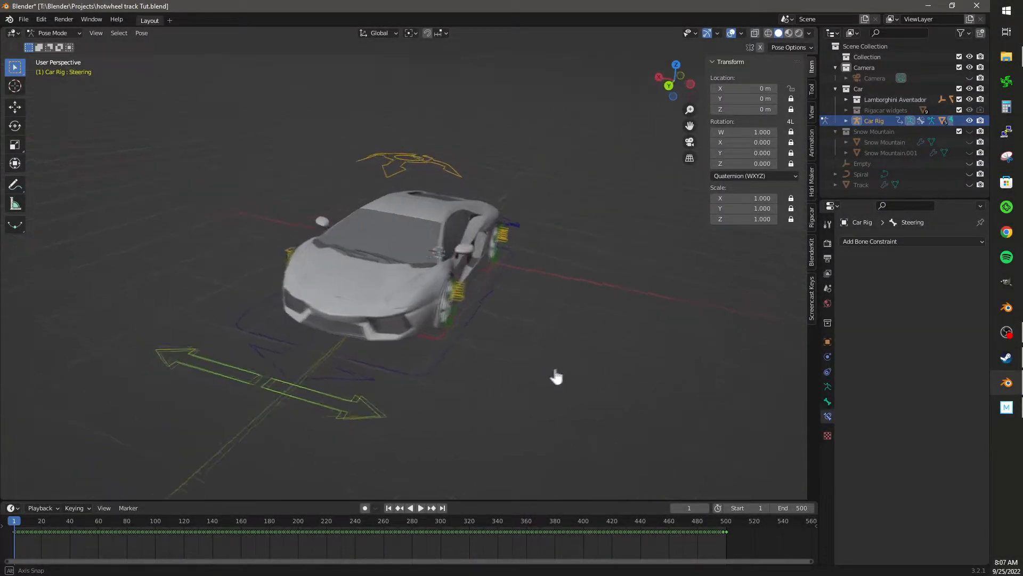
Preview the rigged Lamborghini, then page through BlenderKit model search results
key("g")
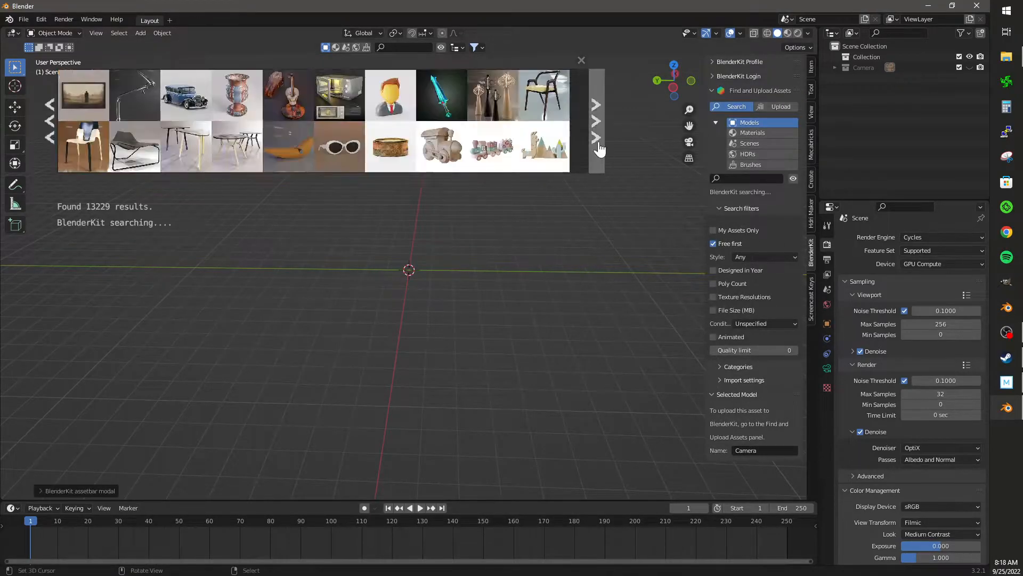
left_click(748, 154)
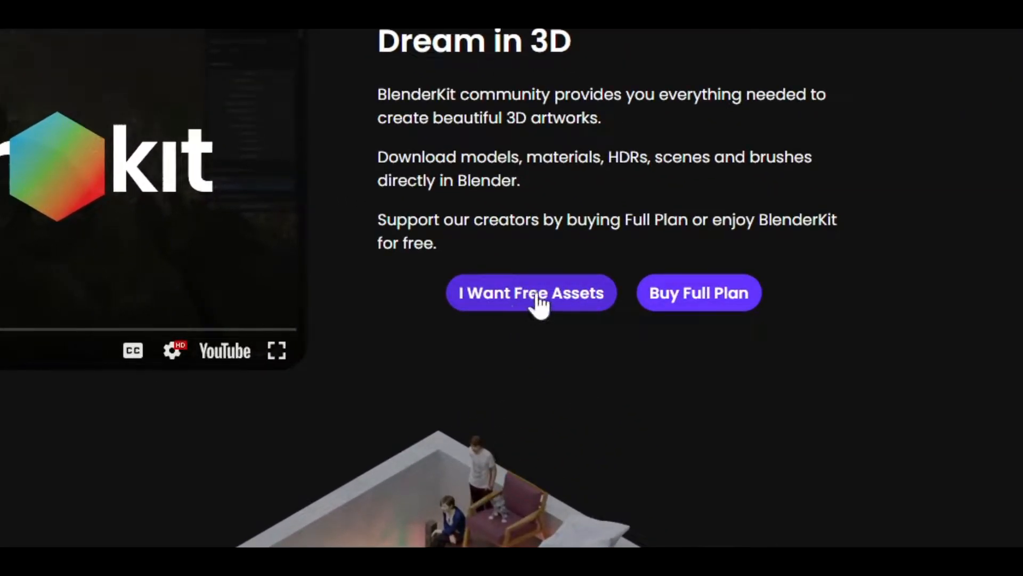
Choose 'I Want Free Assets' and save the BlenderKit add-on download
left_click(531, 293)
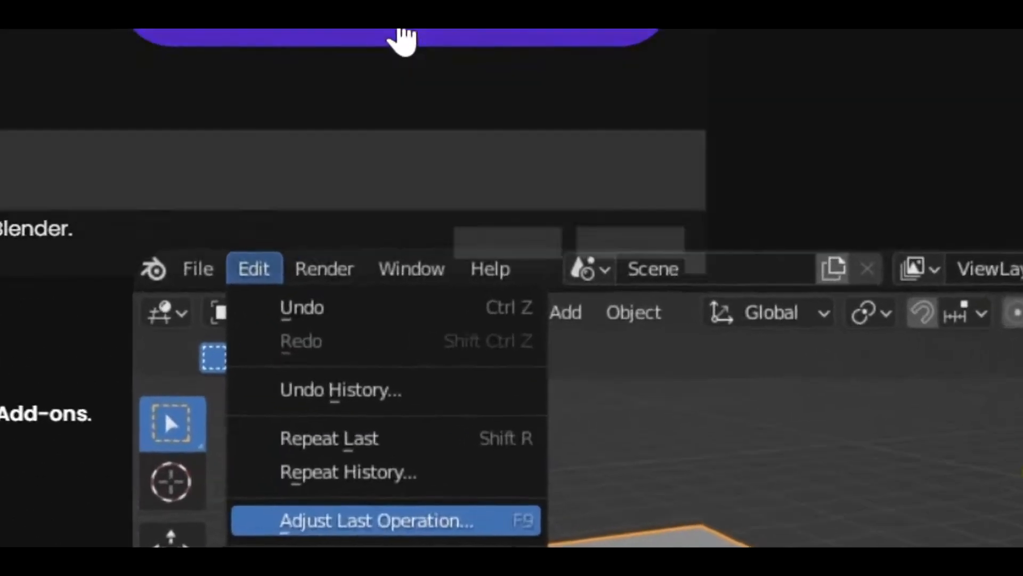
left_click(374, 520)
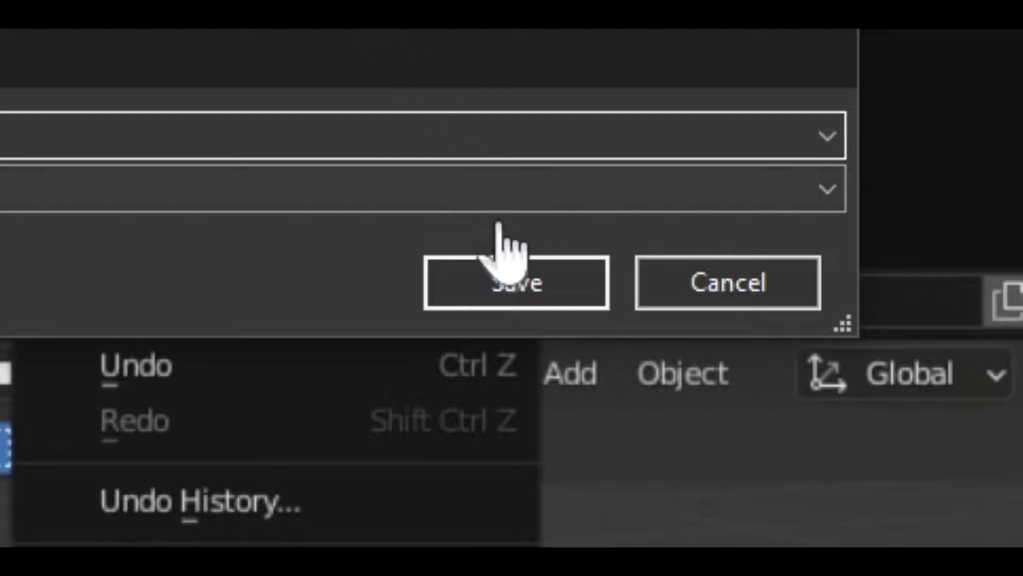
left_click(515, 282)
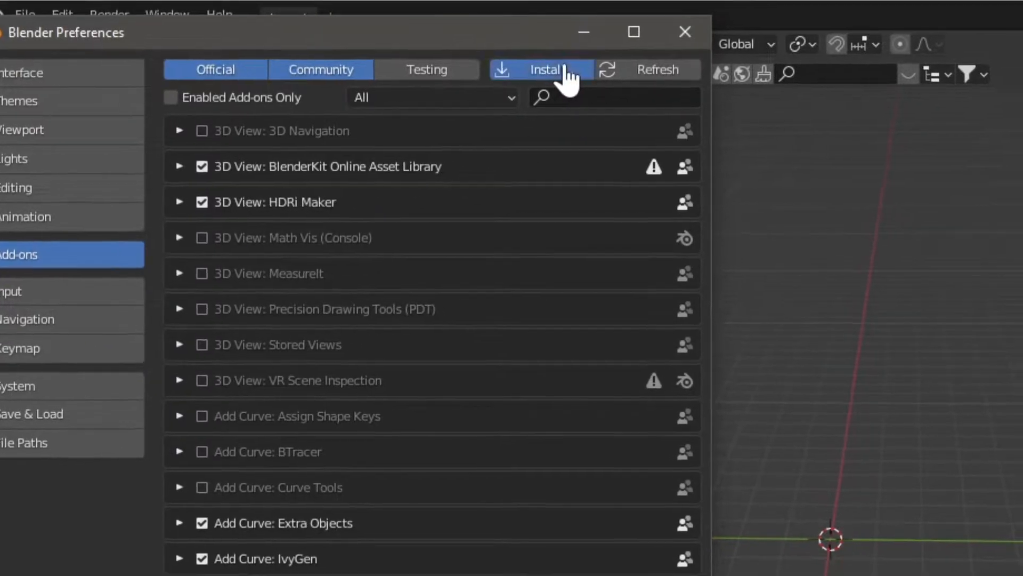
Install the downloaded BlenderKit zip from Preferences > Add-ons
left_click(546, 69)
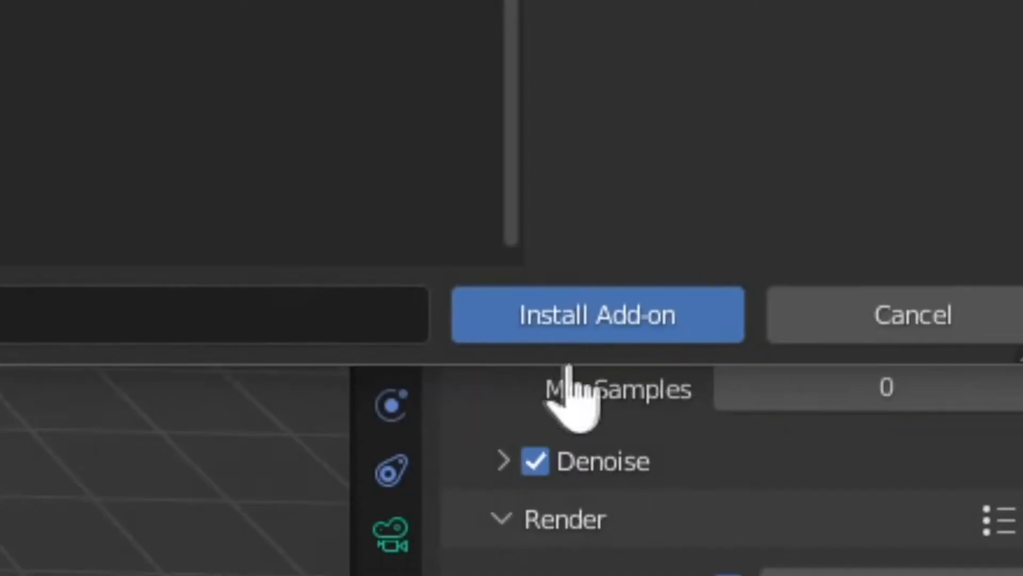
left_click(598, 315)
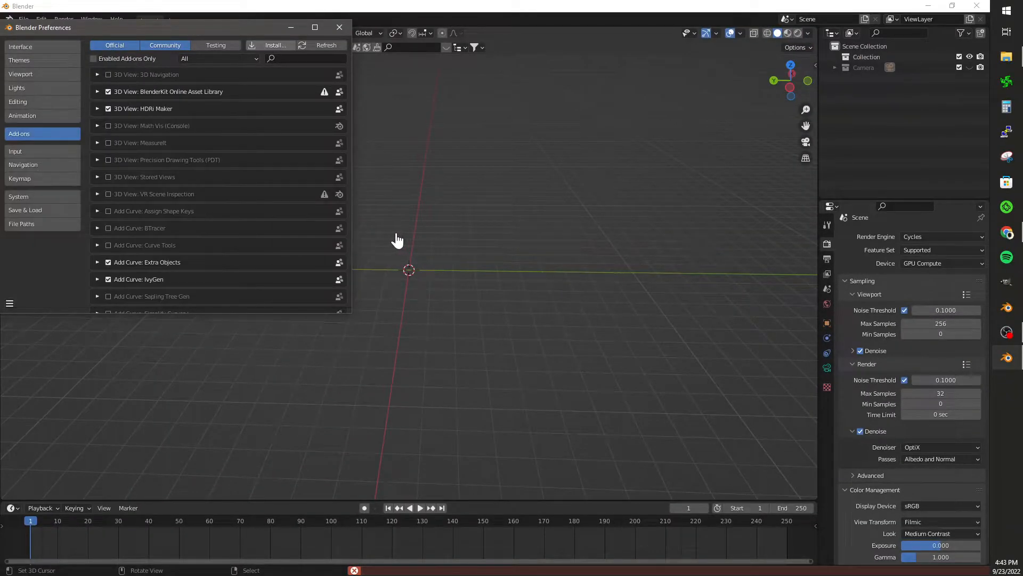
mouse_move(186, 114)
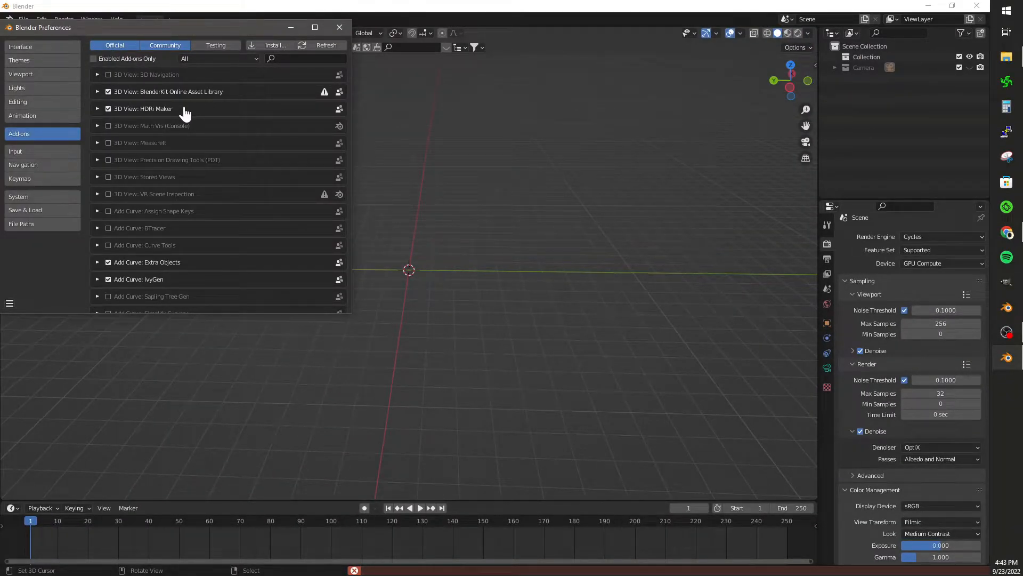
Close Preferences, open the BlenderKit panel, and filter model results to Transport
left_click(339, 27)
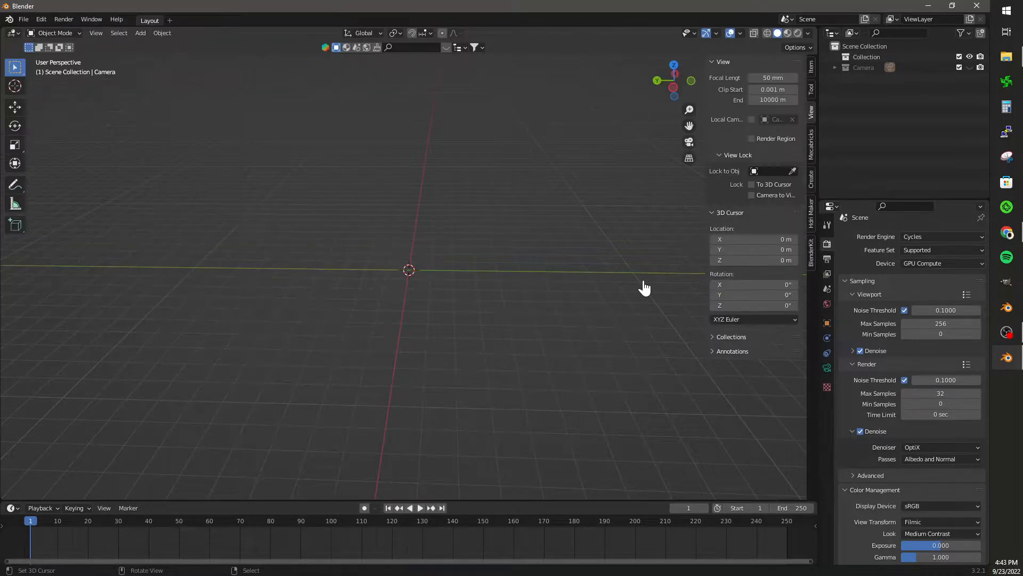
left_click(811, 243)
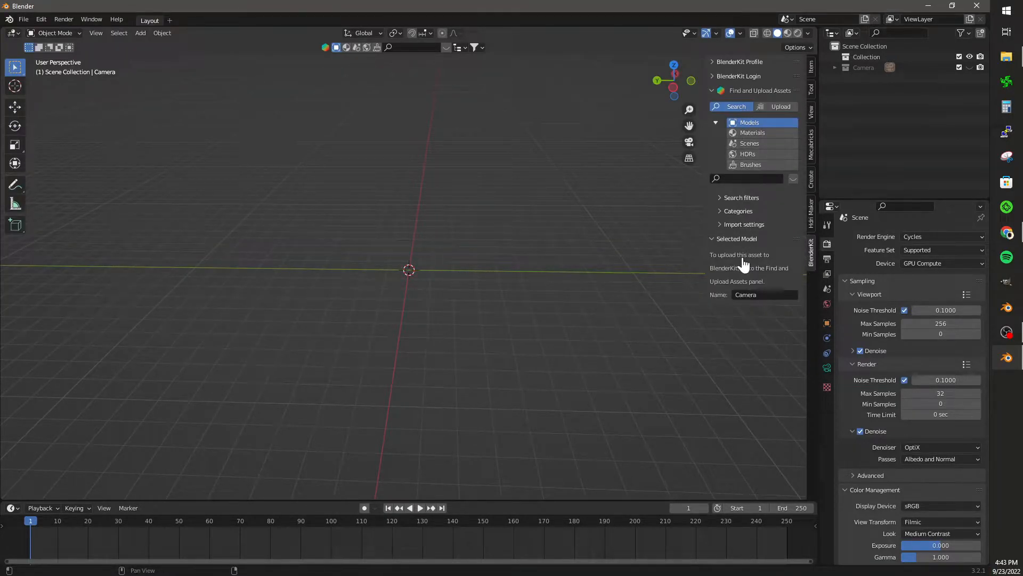
mouse_move(738, 269)
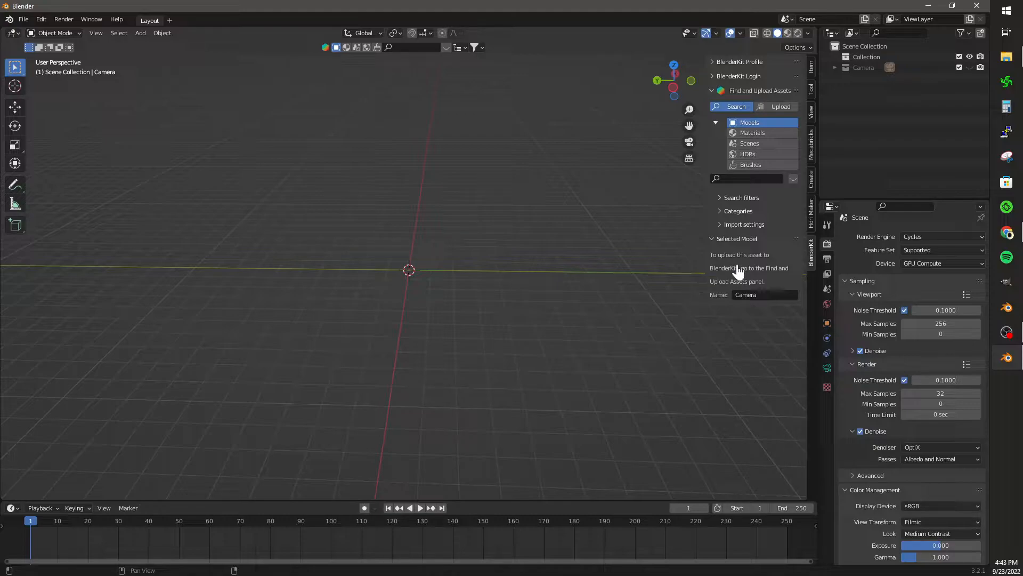
left_click(741, 197)
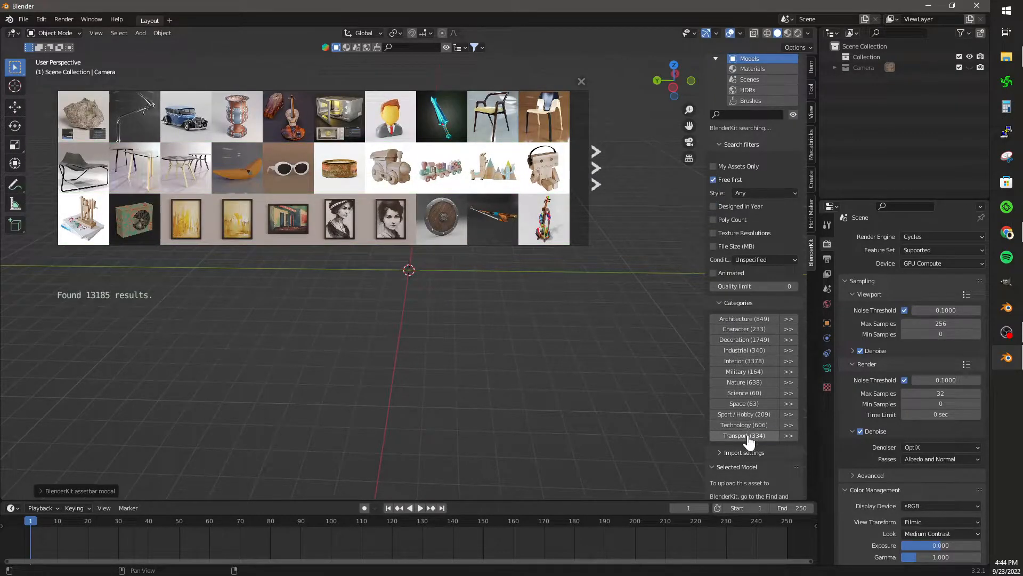
left_click(741, 435)
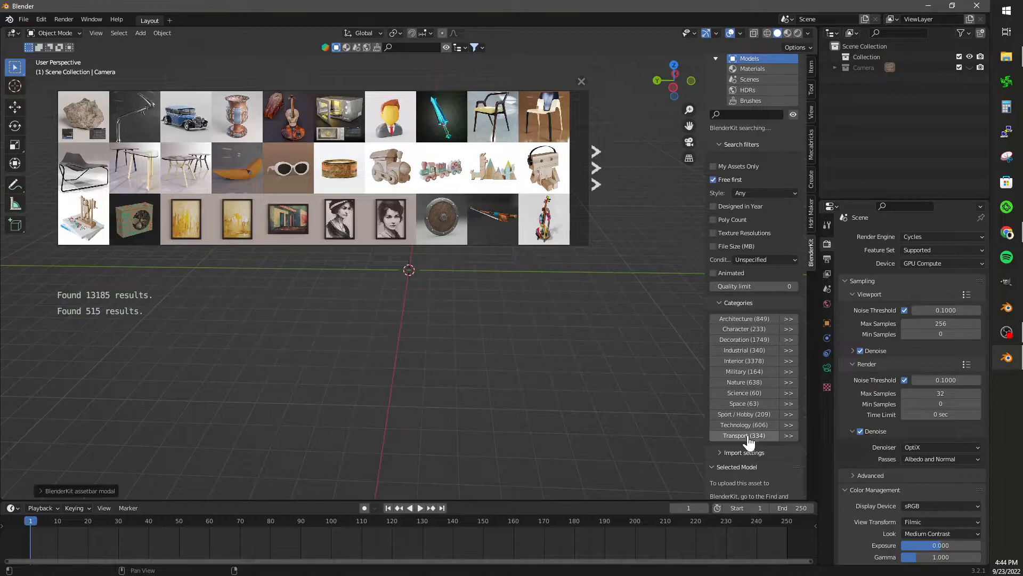
left_click(744, 436)
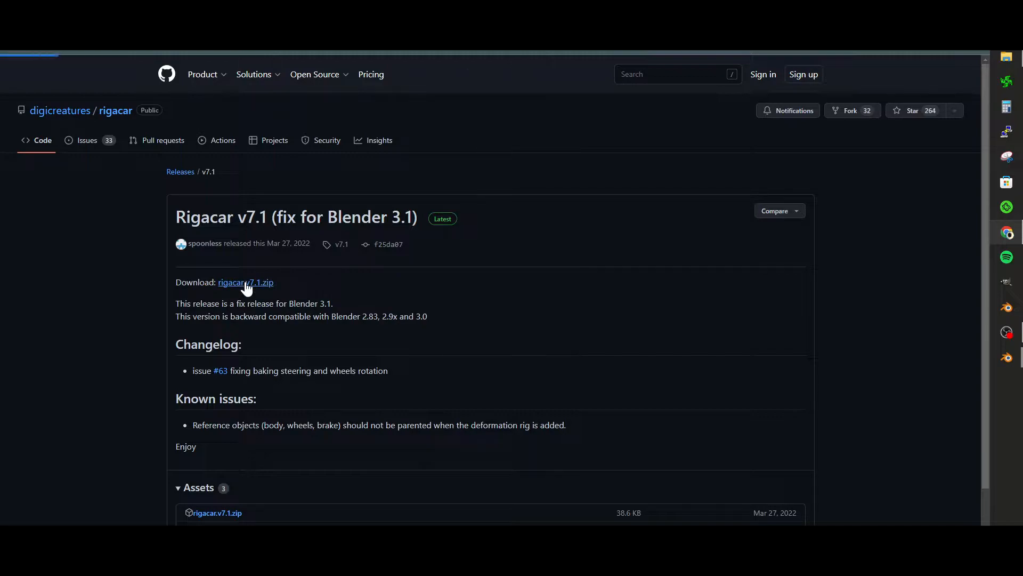
Download and save rigacar.v7.1.zip from the GitHub releases page
left_click(245, 282)
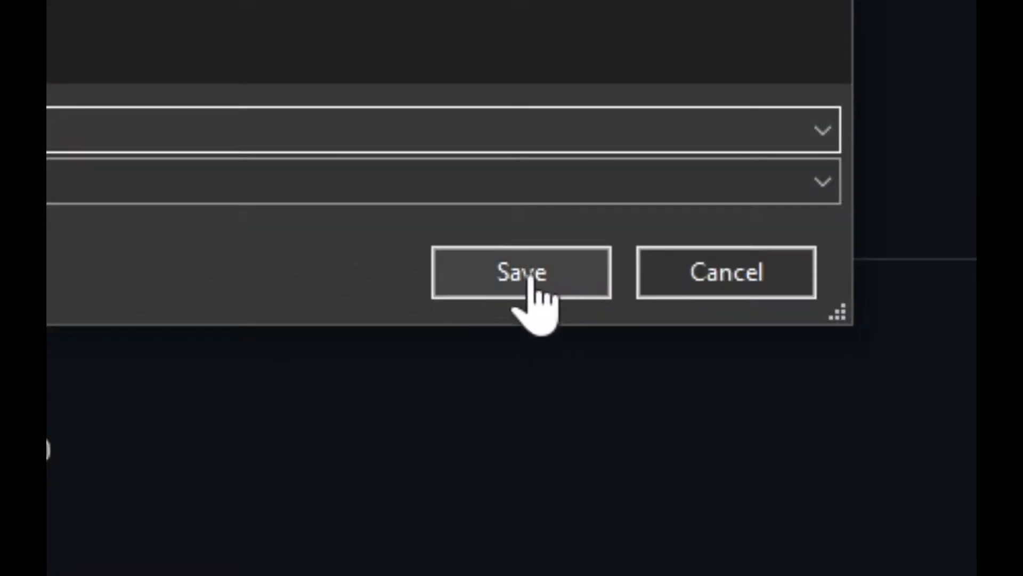
left_click(81, 16)
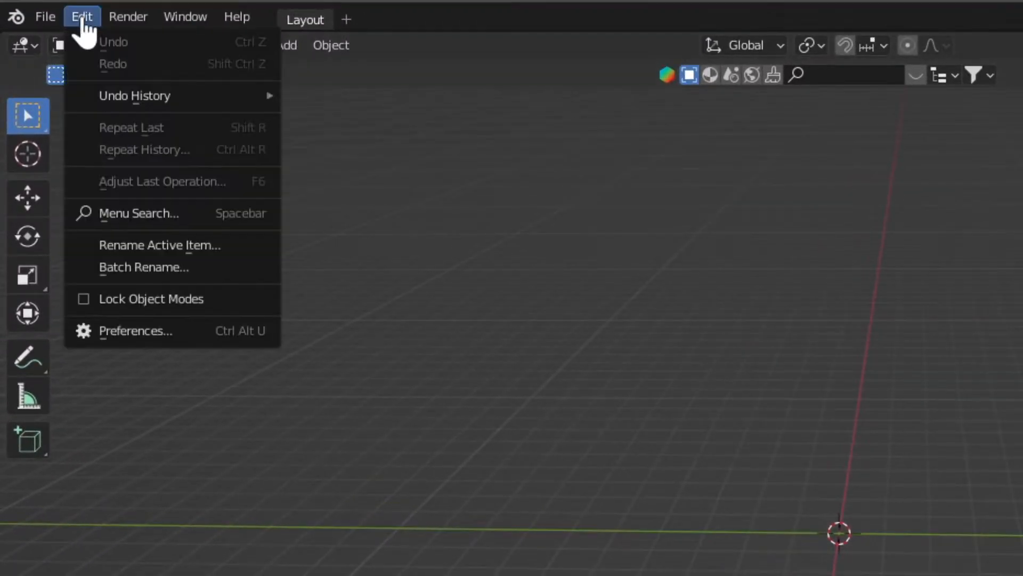
Install rigacar.v7.1.zip as an add-on and close Preferences
left_click(134, 330)
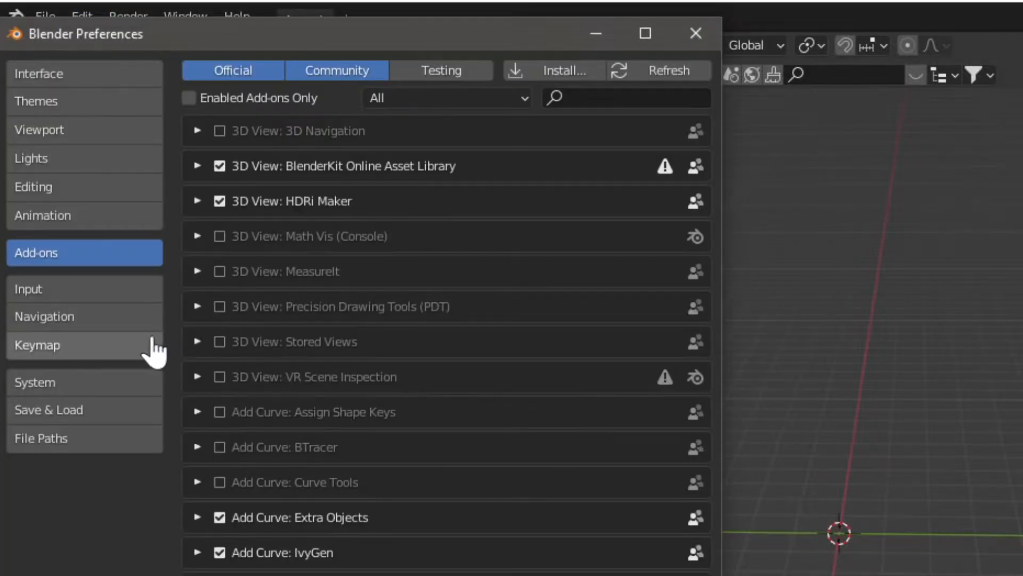
left_click(640, 98)
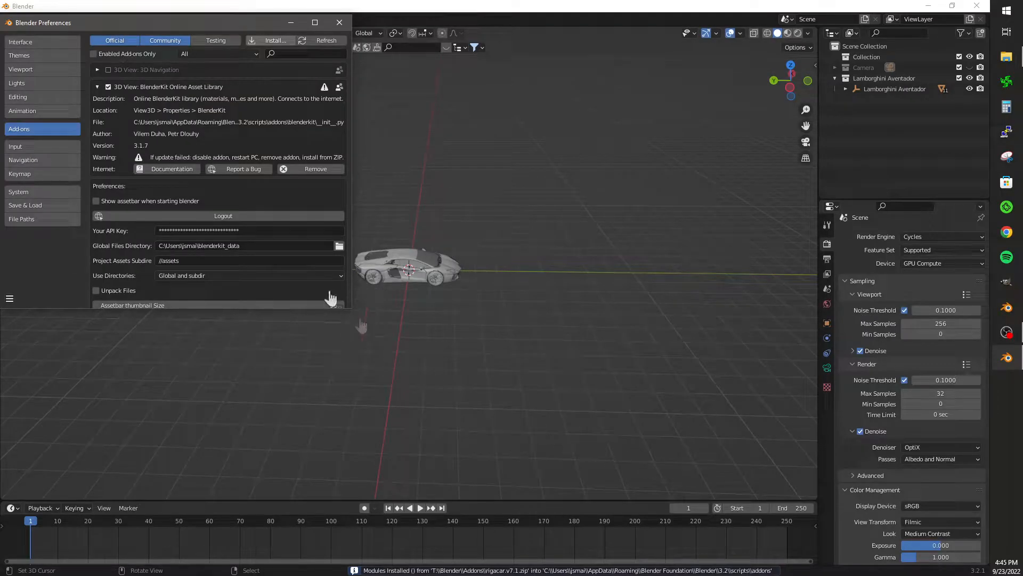
left_click(339, 23)
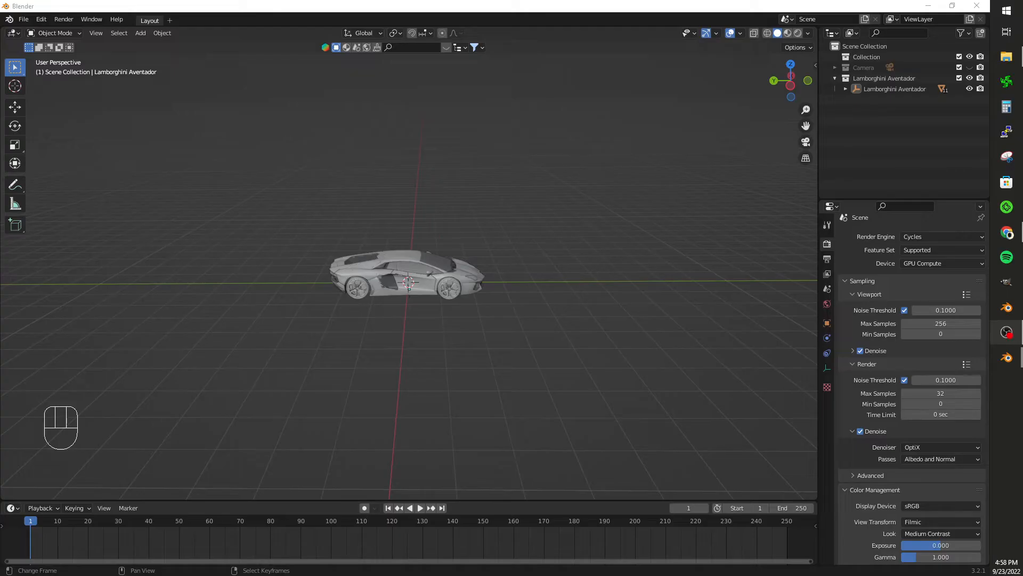
Clear the parent empty from the car parts and hide the tyres
scroll("up", 3)
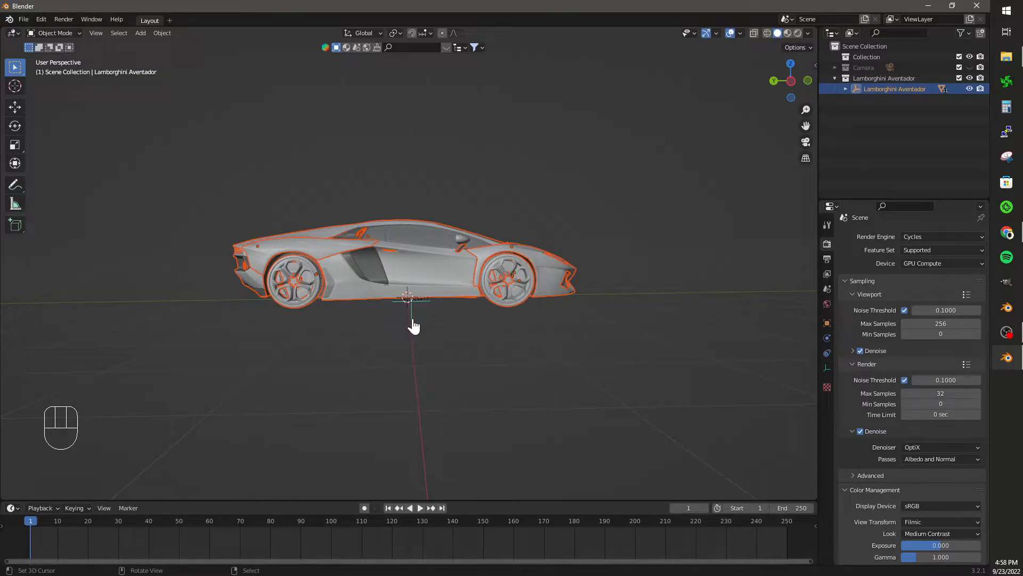
key("alt+p")
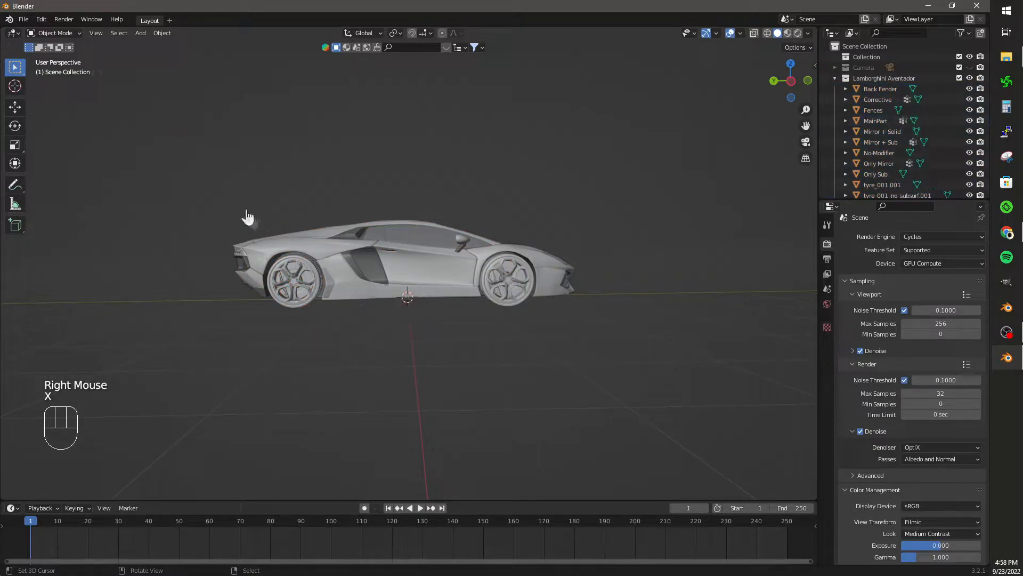
scroll("up", 3)
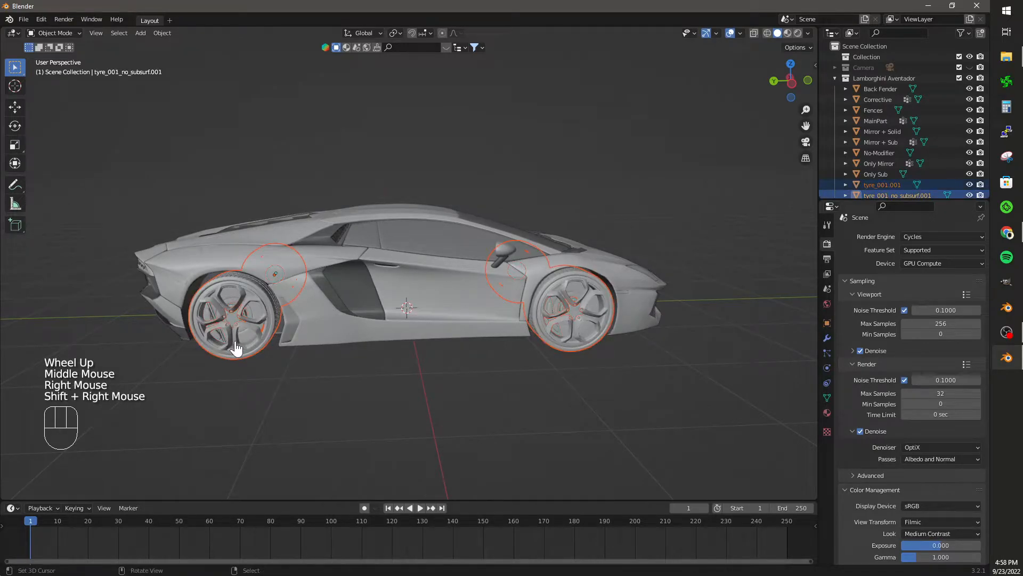
key("h")
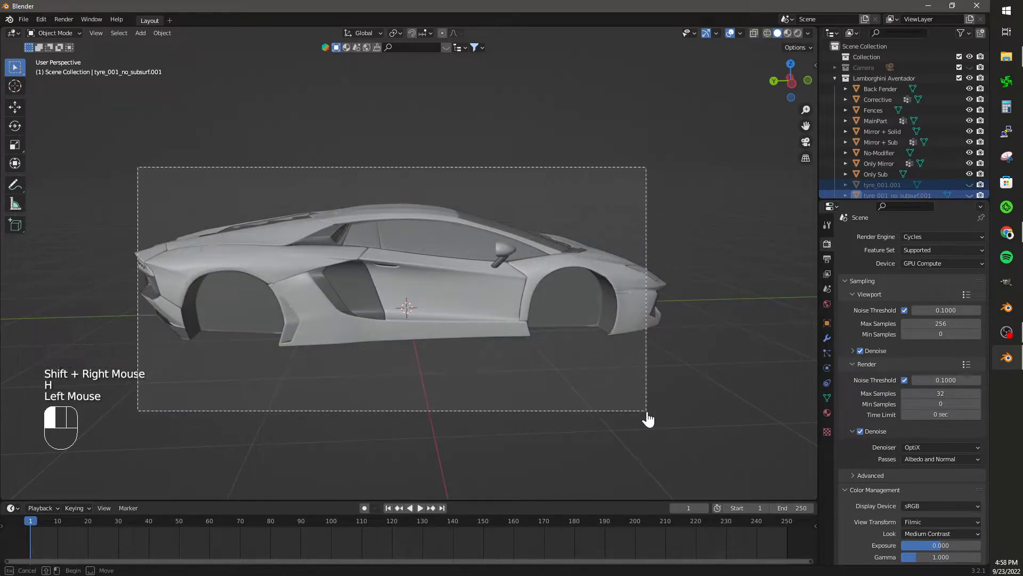
Make MainPart the join target, cancel an accidental move, then hide the body
left_click(442, 297)
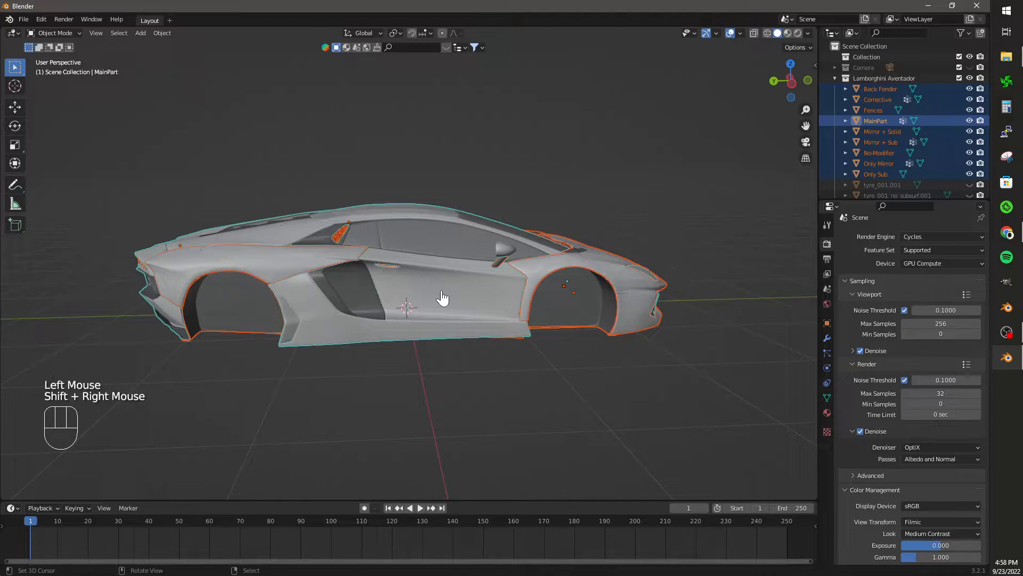
mouse_move(451, 230)
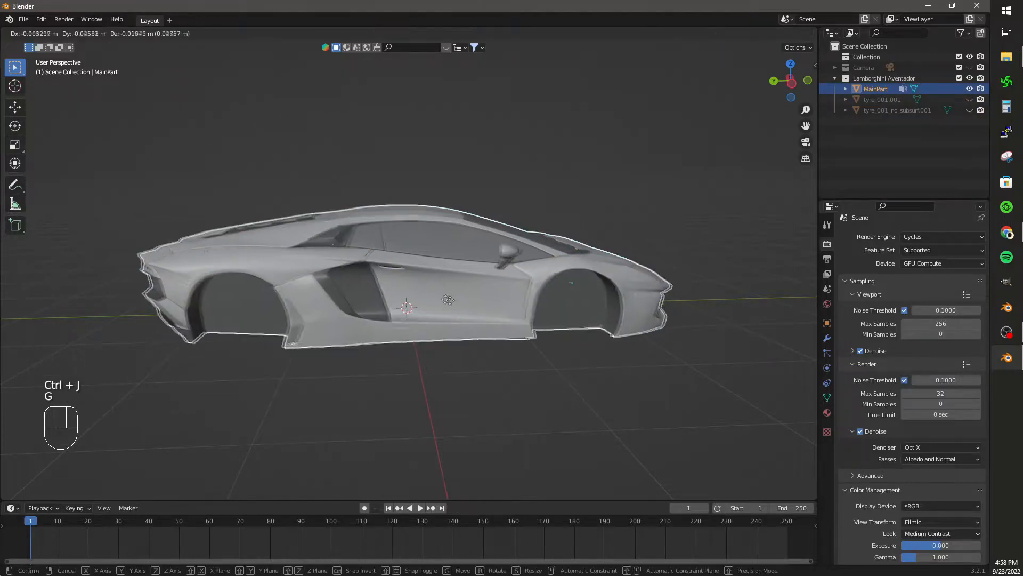
right_click(475, 273)
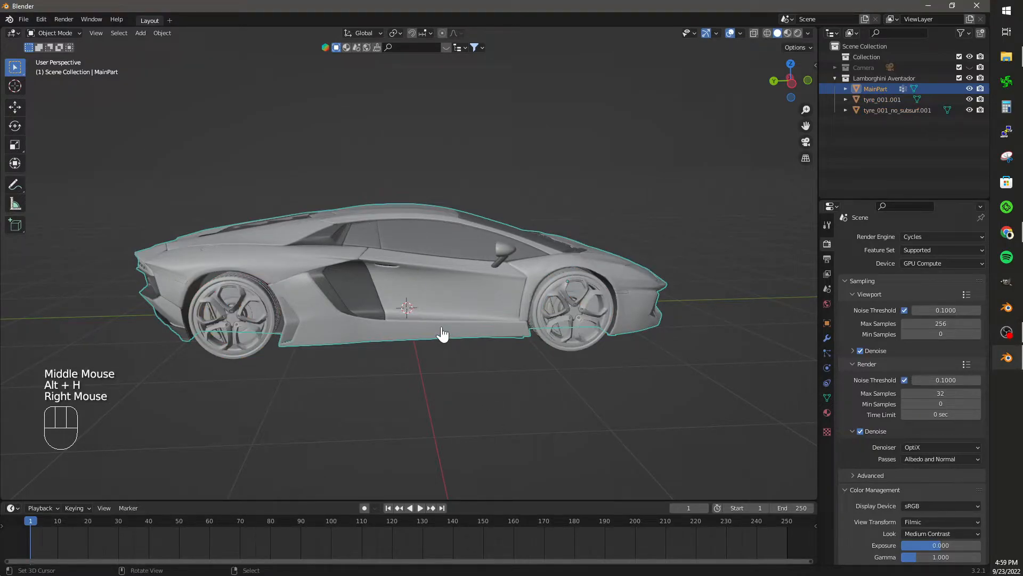
key("h")
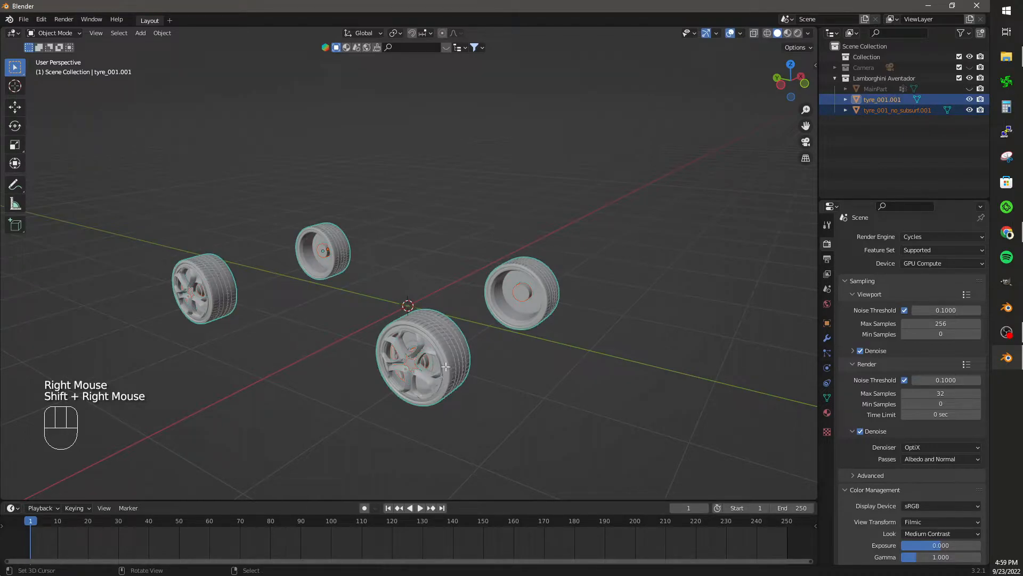
Separate each wheel by selection and set each wheel's origin to its centre
key("Tab")
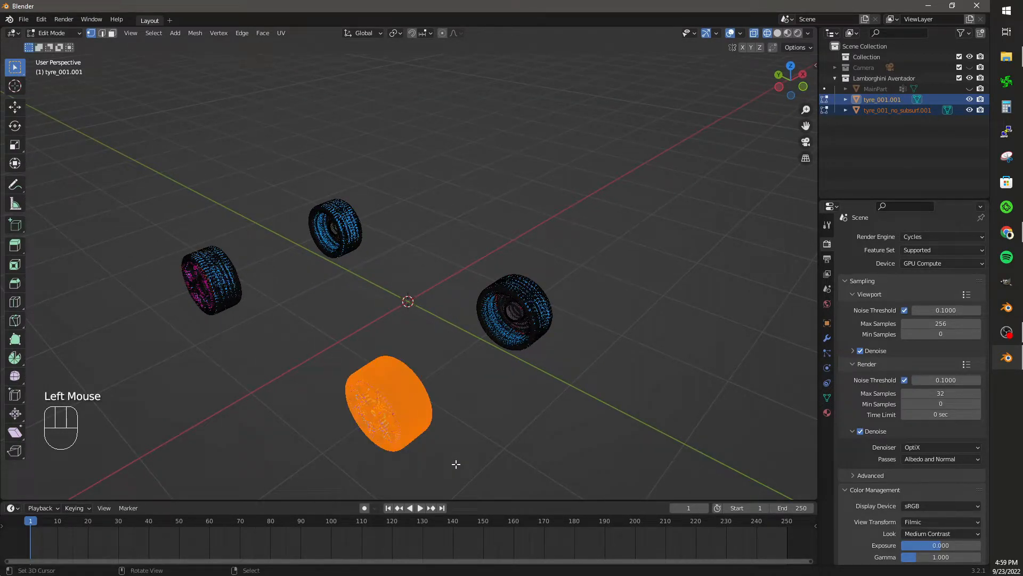
key("p")
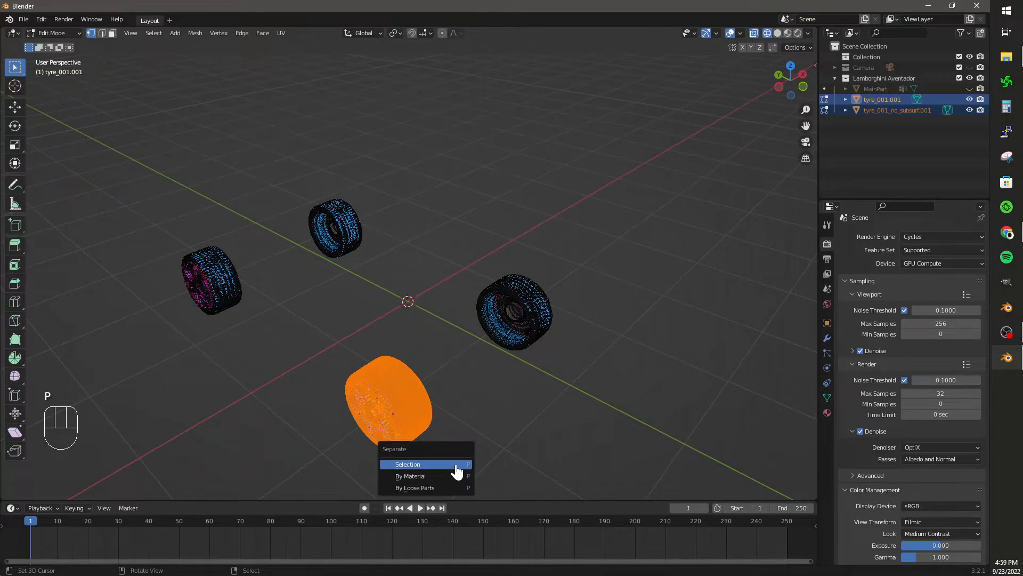
left_click(407, 464)
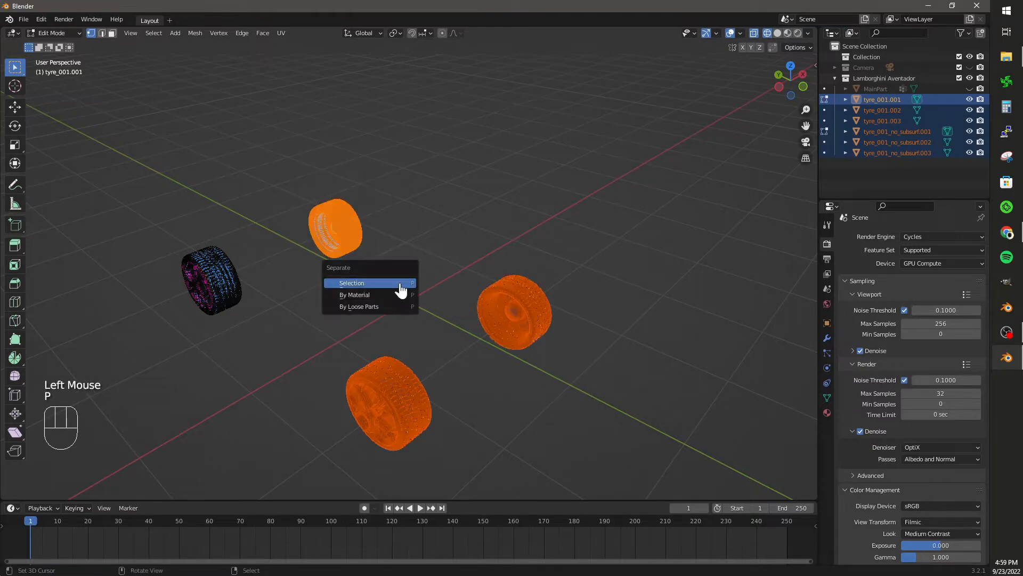
left_click(352, 283)
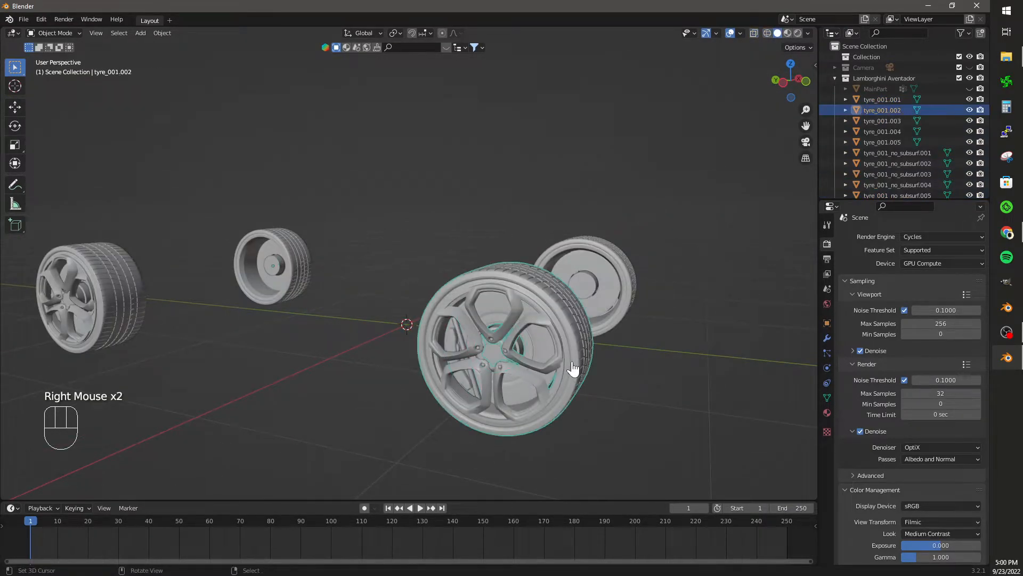
right_click(497, 362)
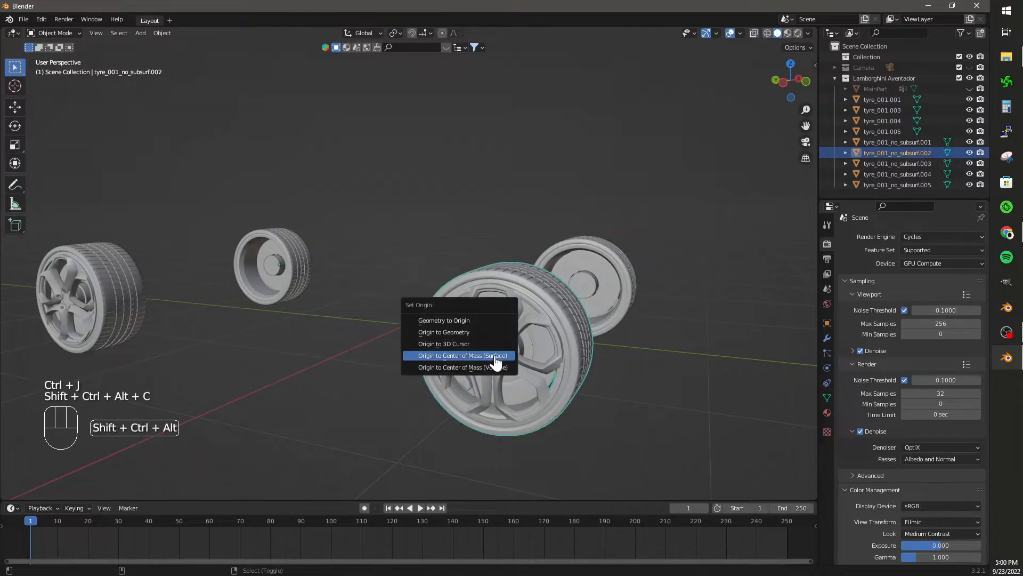
left_click(458, 354)
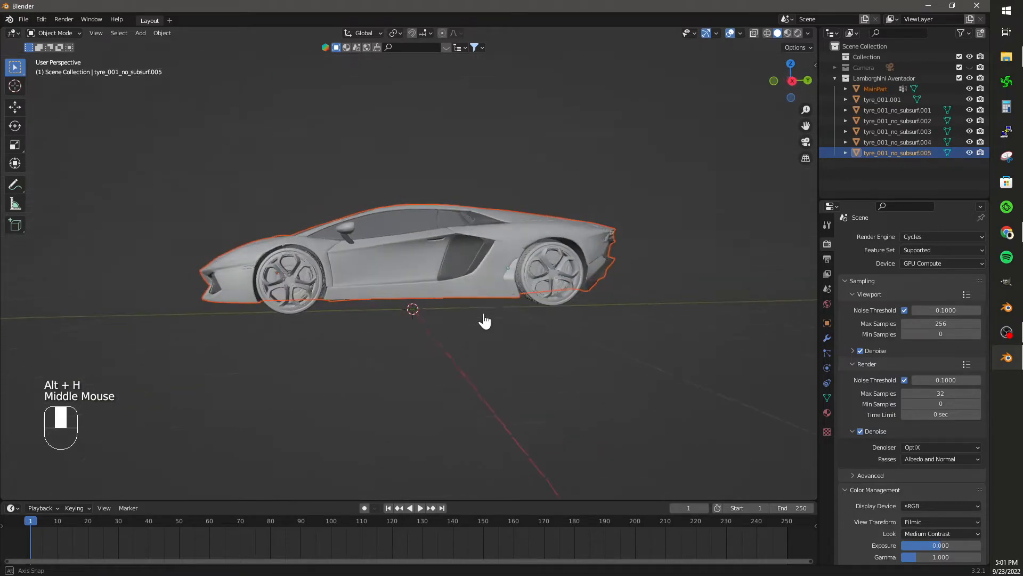
In the Outliner, rename the wheels Wheel.Ft.L, Wheel.Bk.L, Wheel.Bk.R and Wheel.Ft.R
double_click(897, 131)
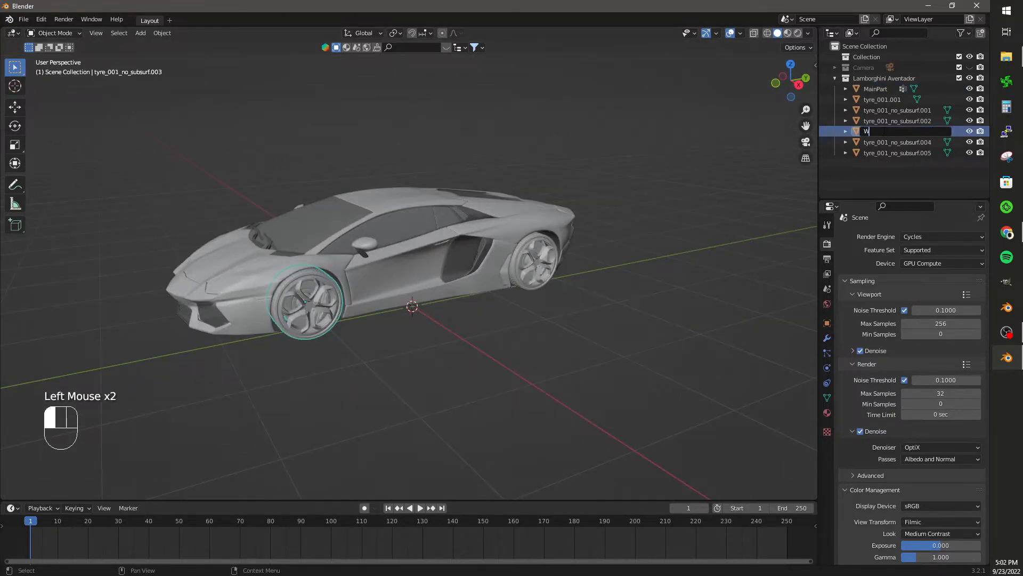
type("Wheel.Ft.")
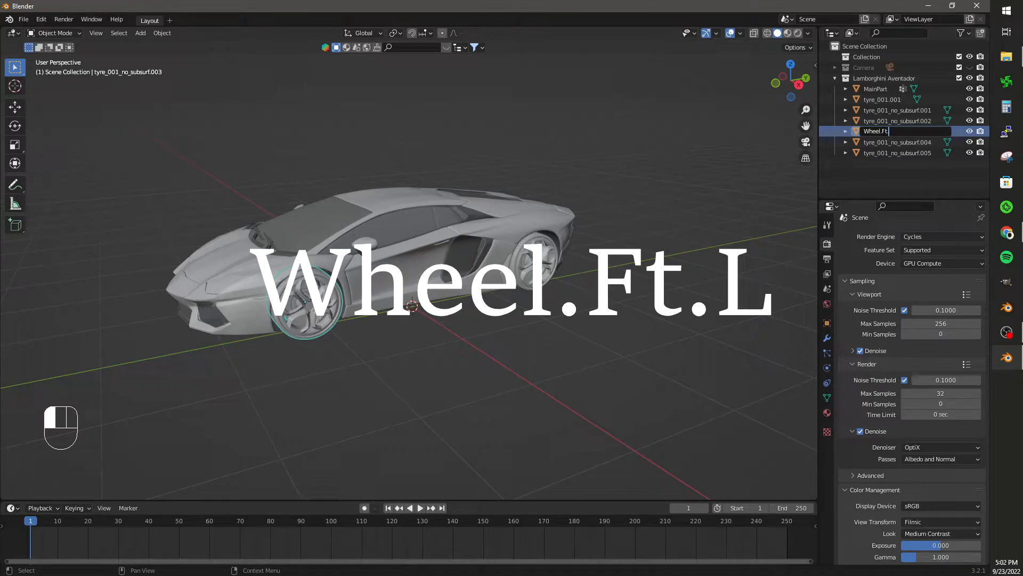
key("Return")
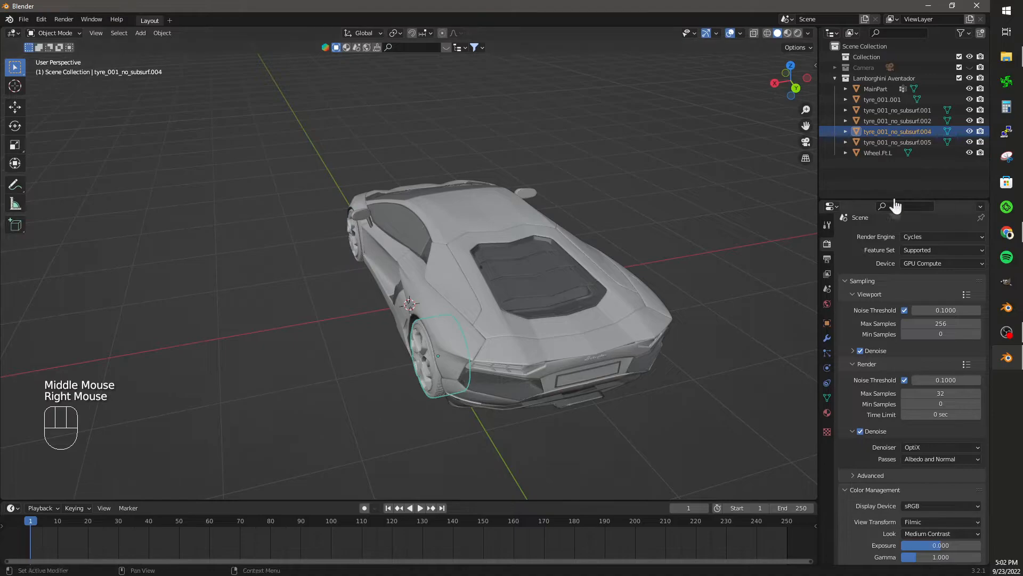
double_click(898, 131)
type("Wheel.Bk.L")
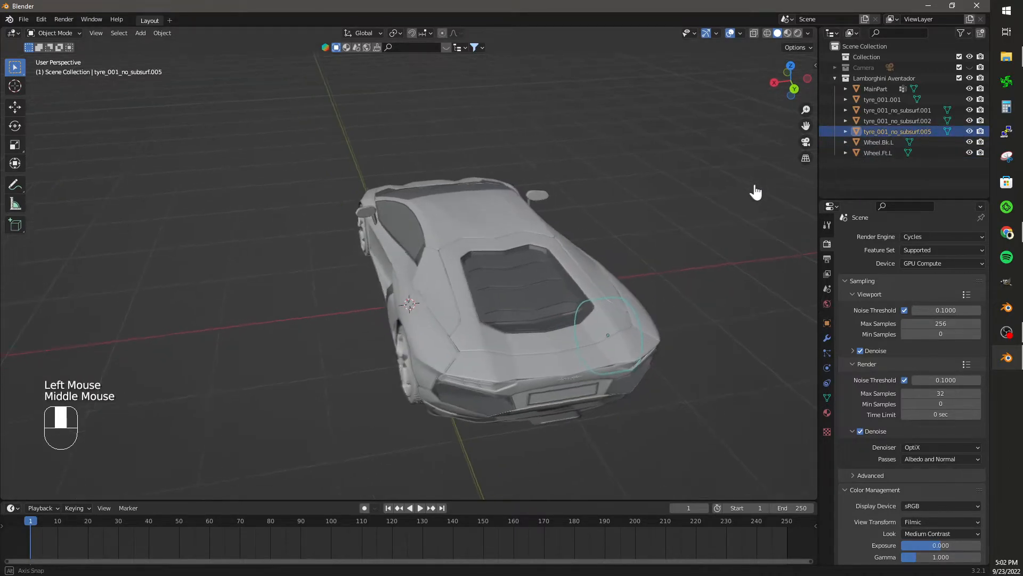
double_click(878, 132)
type("Wheel.Bk.R")
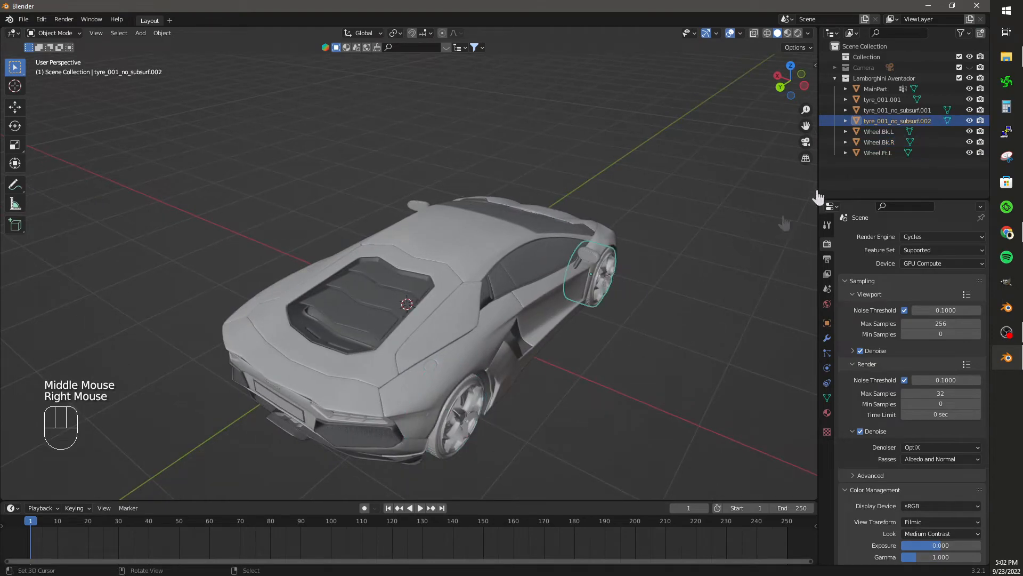
double_click(897, 121)
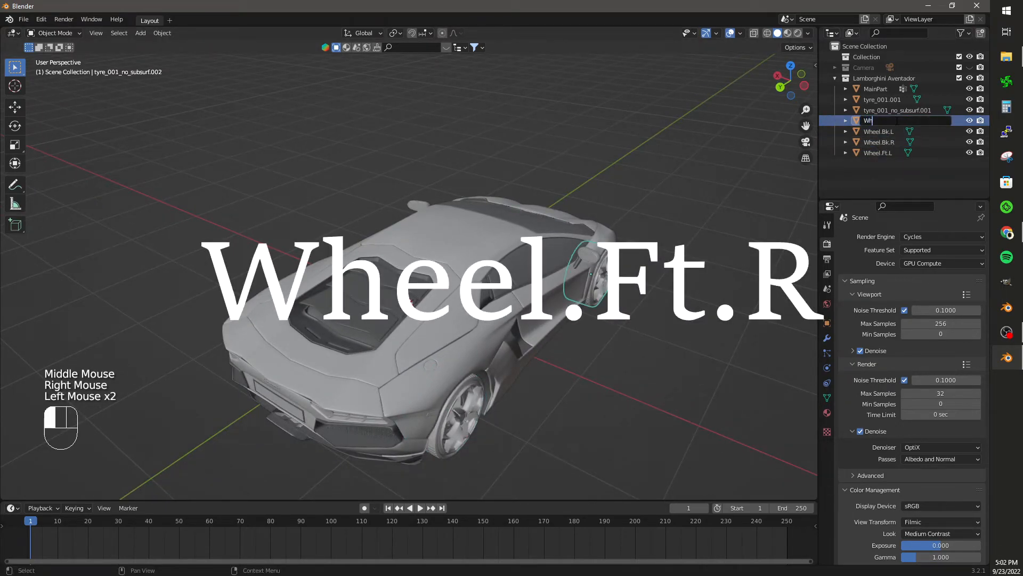
type("Wheel.Ft.R")
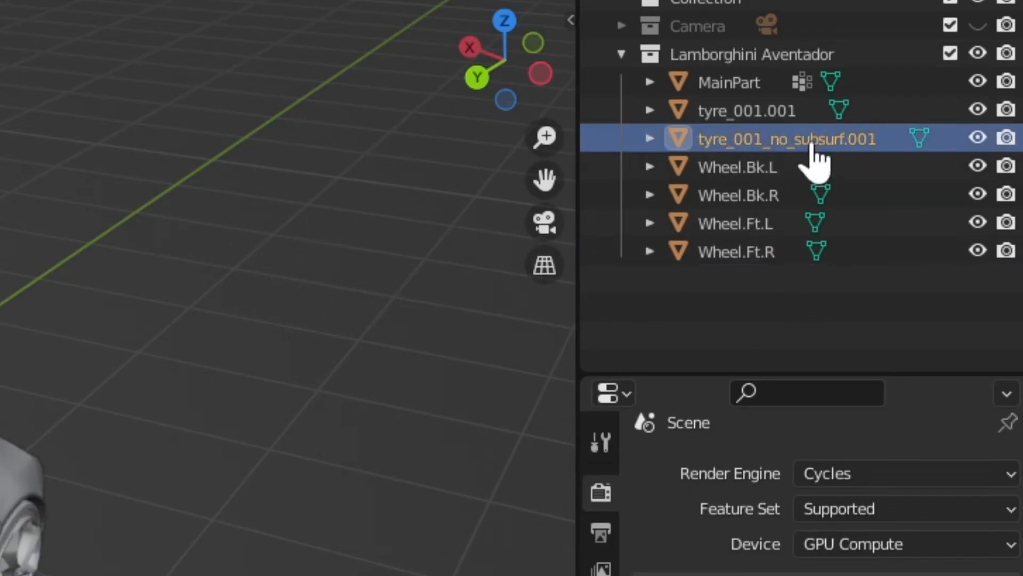
mouse_move(284, 486)
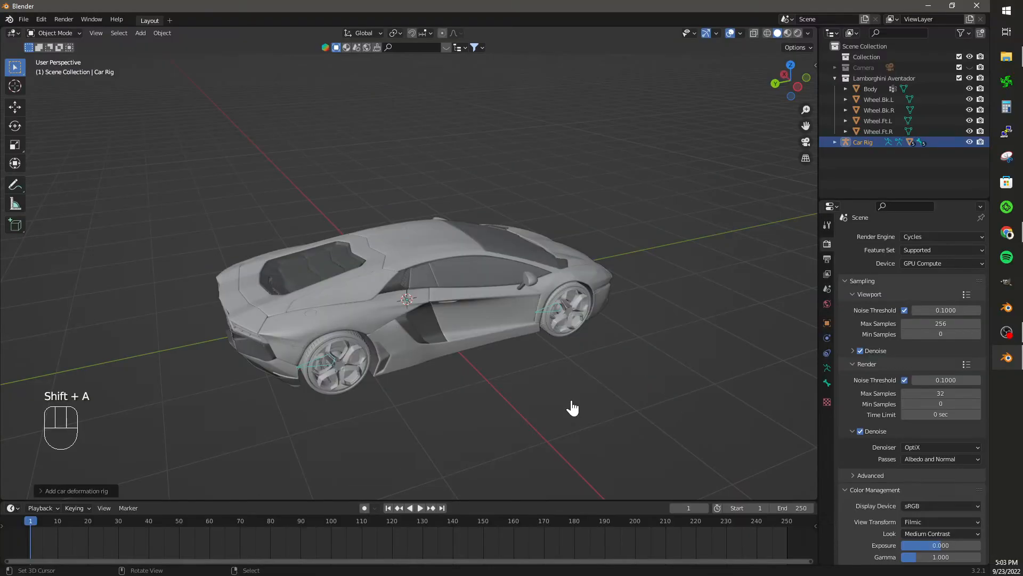
Generate the Rigacar rig, then test-move the steering control and cancel
scroll("up", 3)
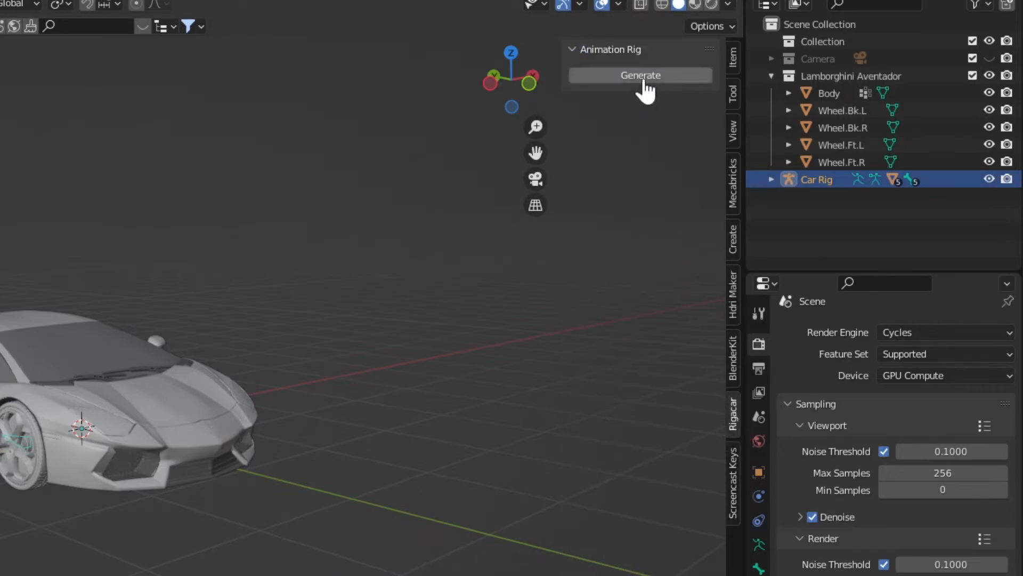
left_click(639, 76)
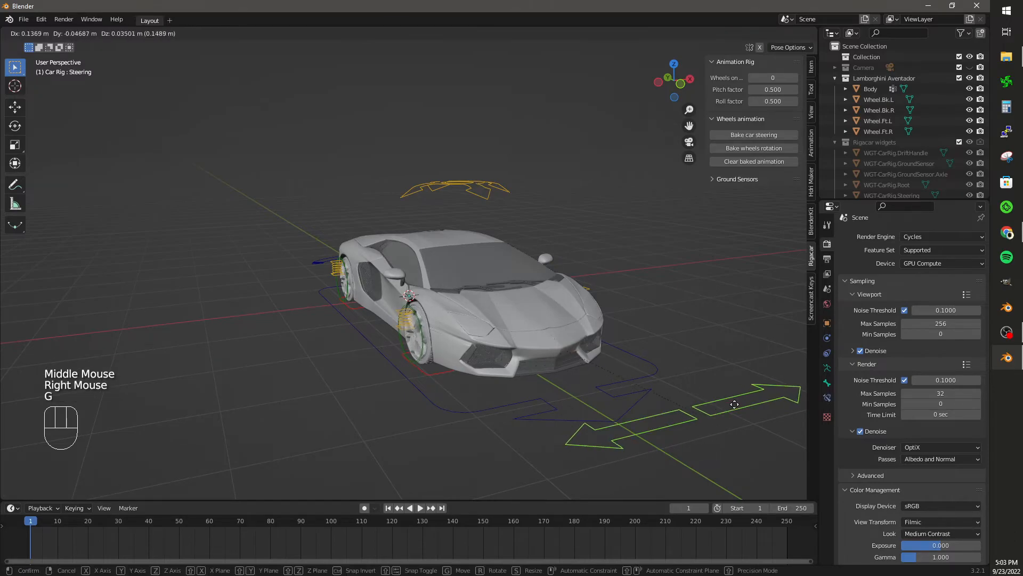
mouse_move(338, 61)
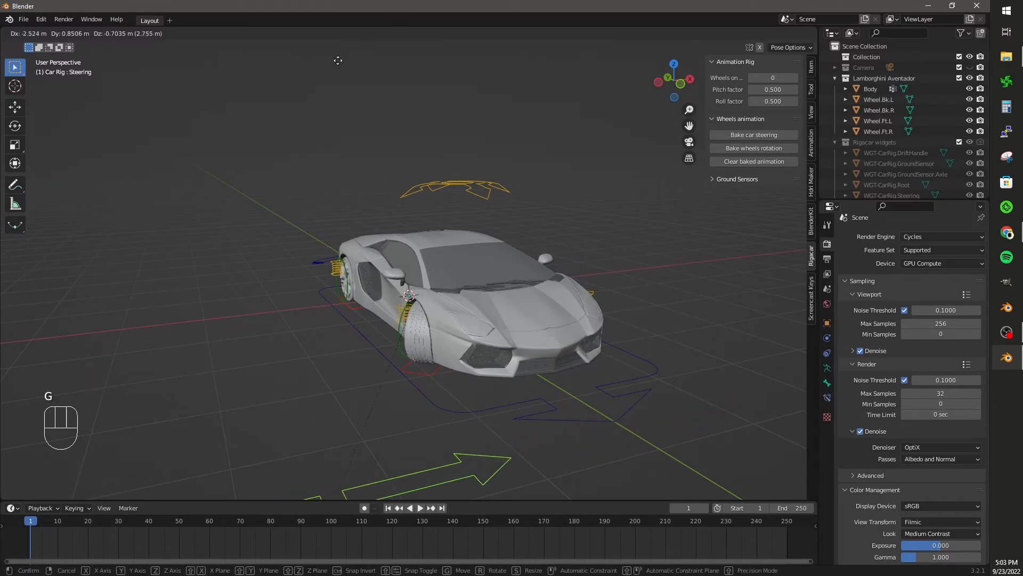
right_click(457, 186)
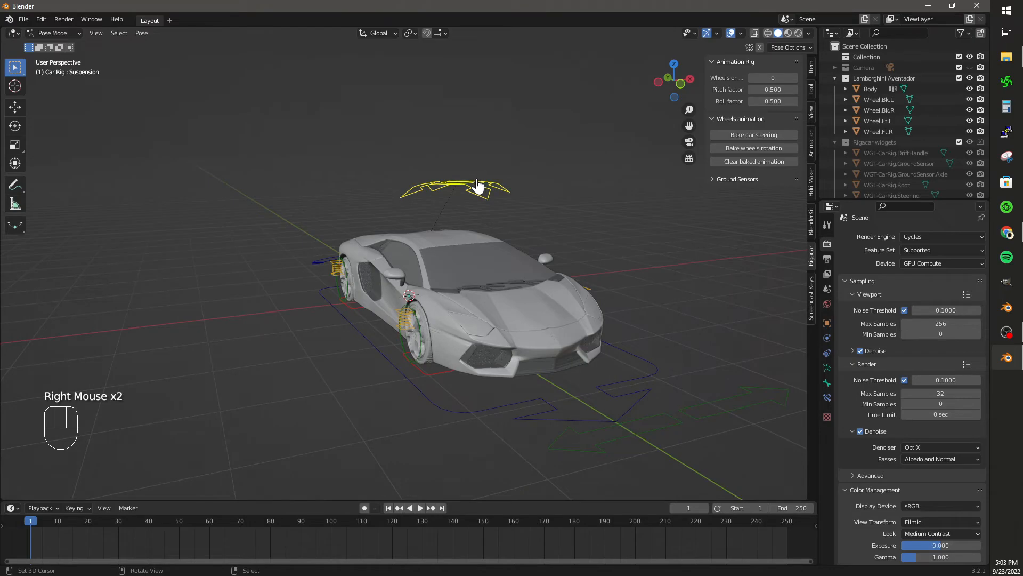
key("g")
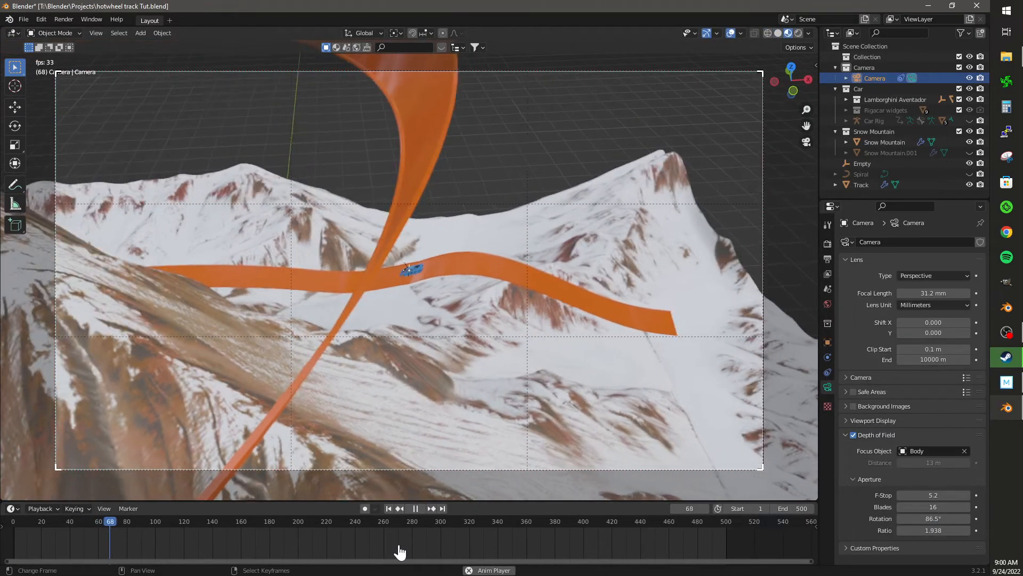
Play the track animation so the car drives along the orange loop past snowy mountains
left_click(415, 508)
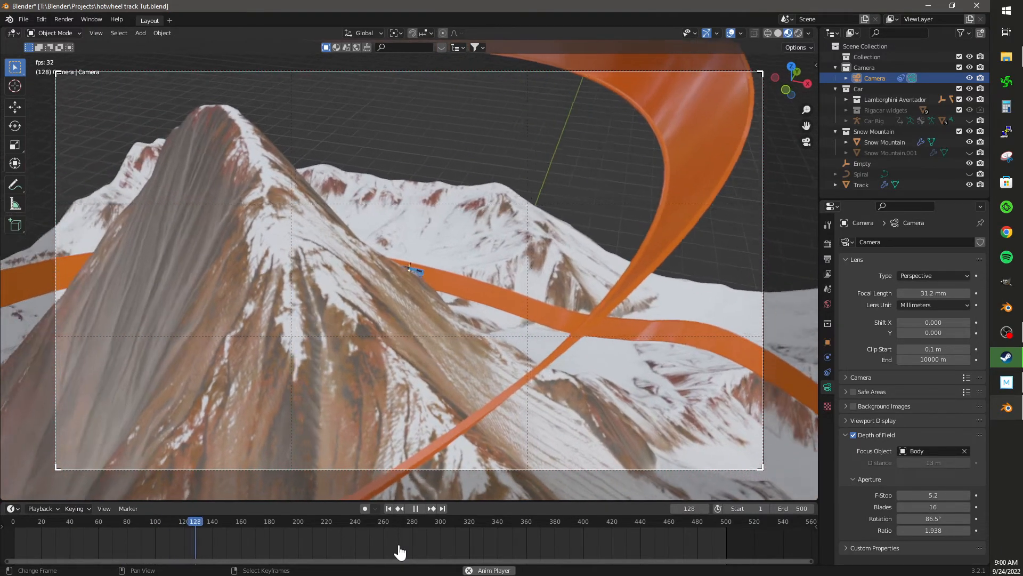